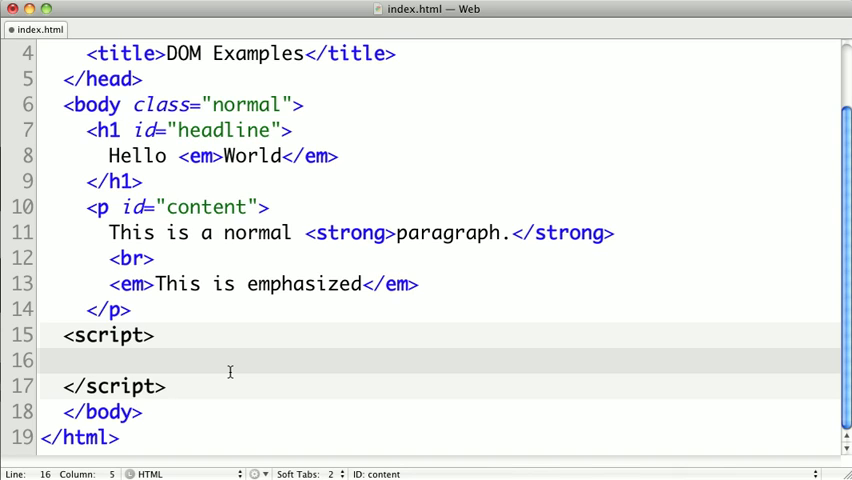
- Write function clickListener(){ alert('I was clicked'); } inside the script block
type("function")
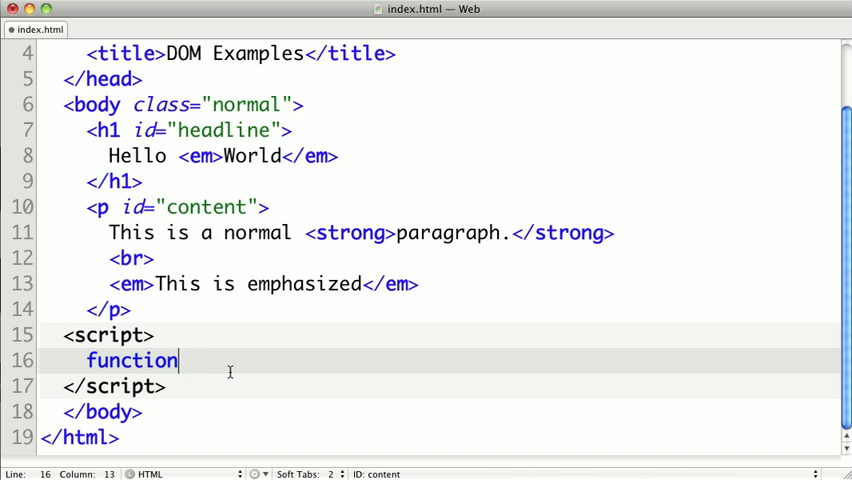
type("clickListe")
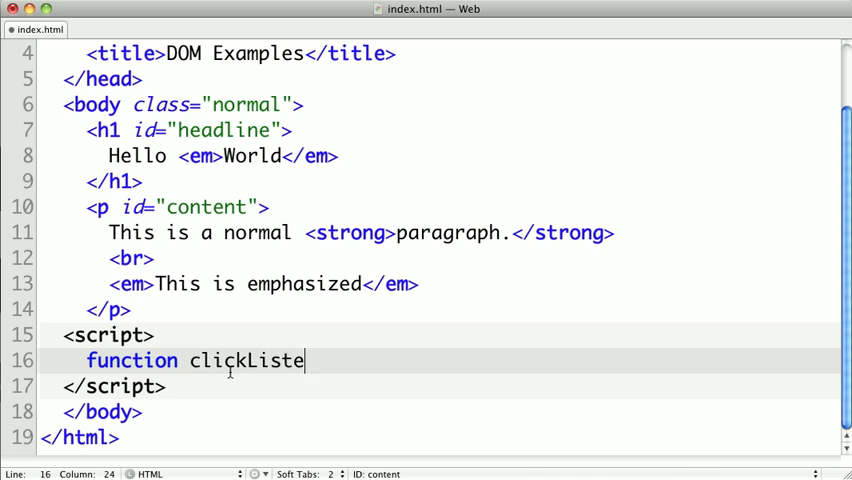
type("ner(){")
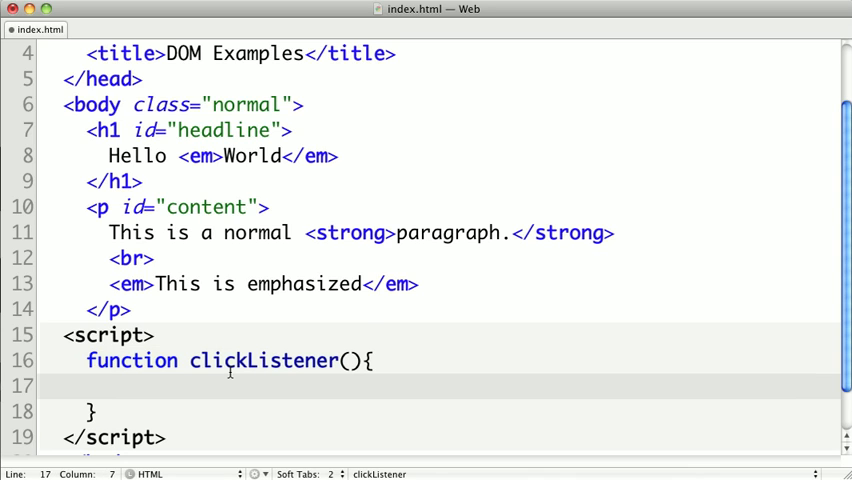
type("alert('I wa")
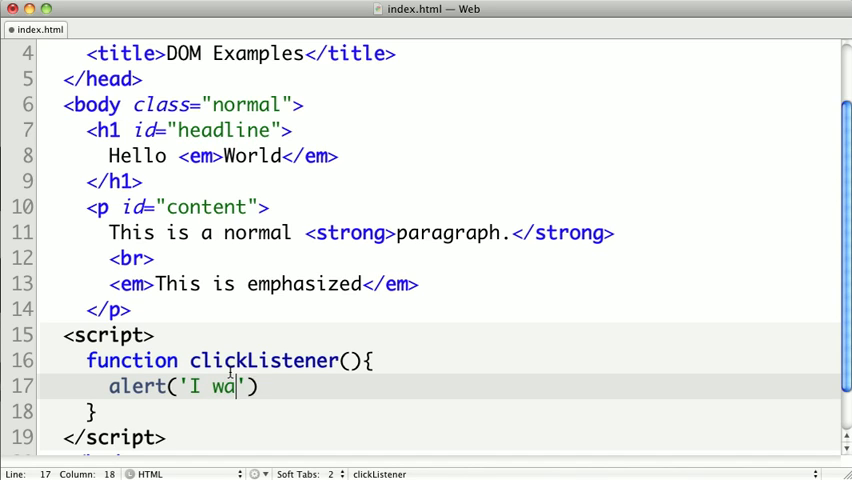
type("s clicked');")
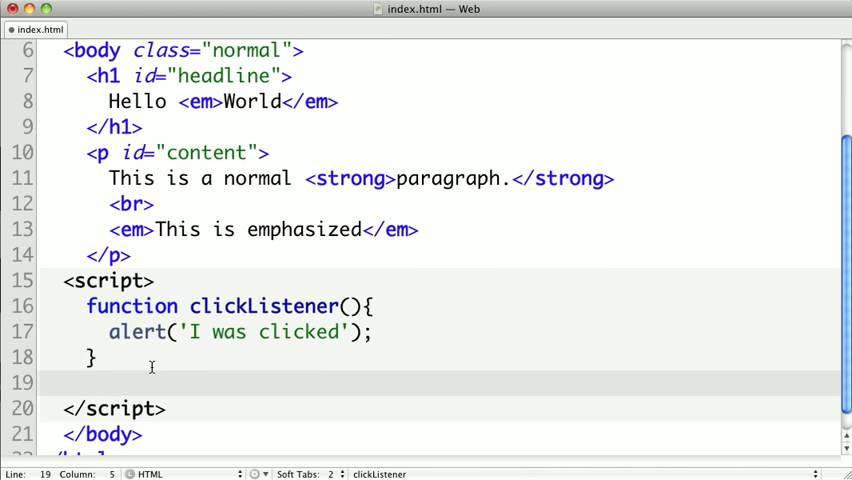
mouse_move(266, 306)
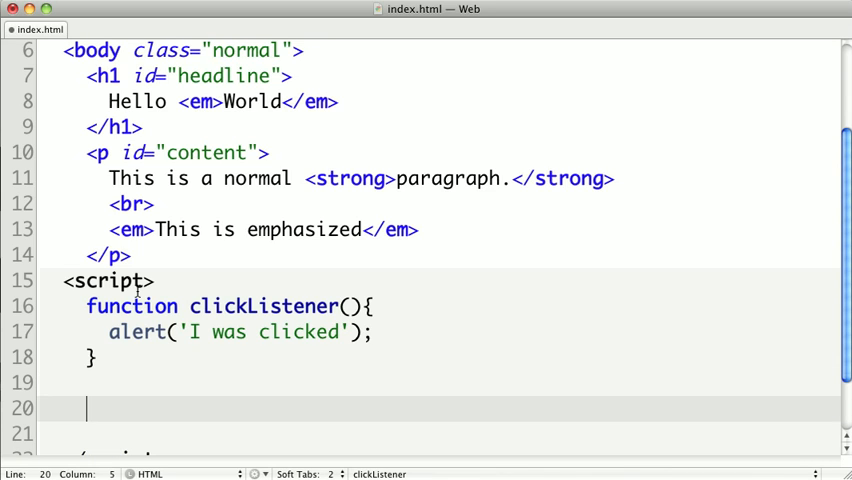
- Add var h1 = document.getElementById('headline'); below the function
type("var h1 =")
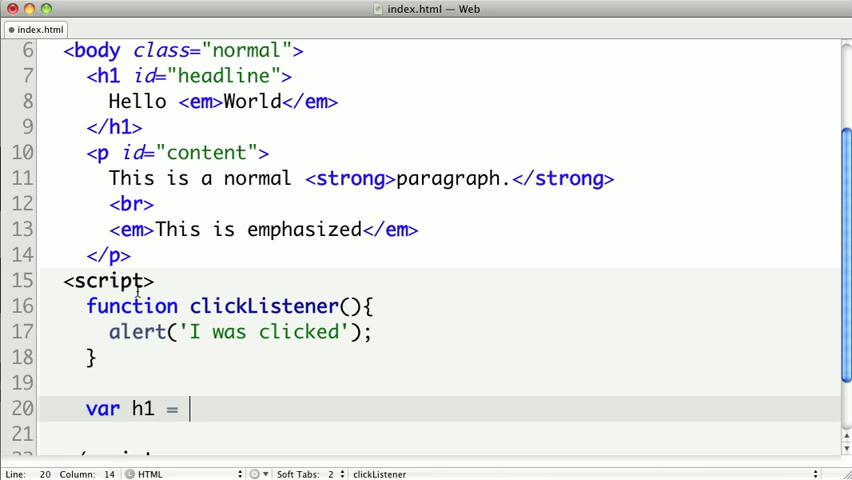
type("document.g")
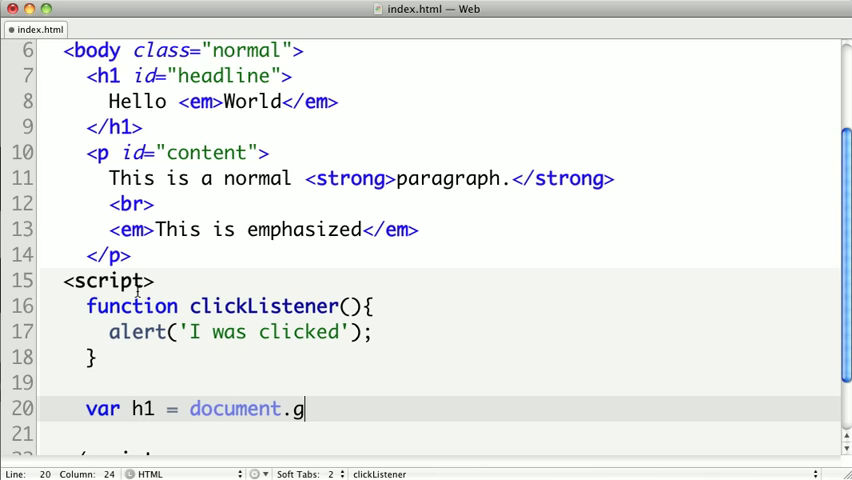
type("etElementBy")
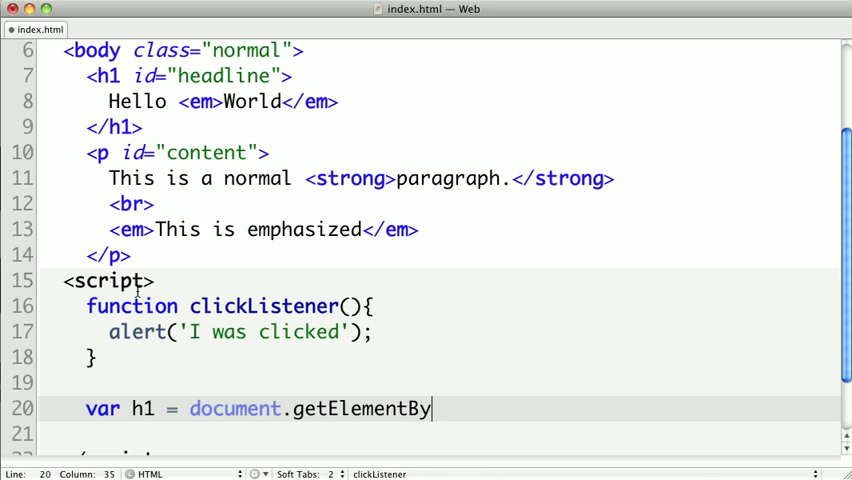
type("Id('')")
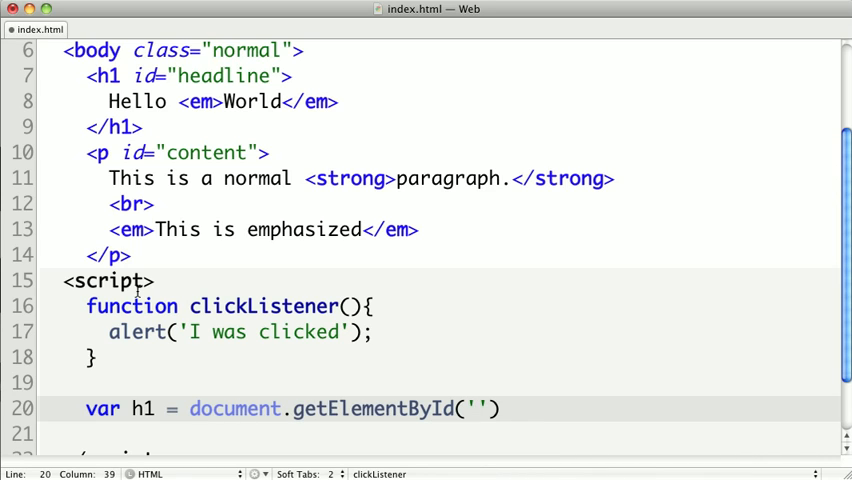
type("headline")
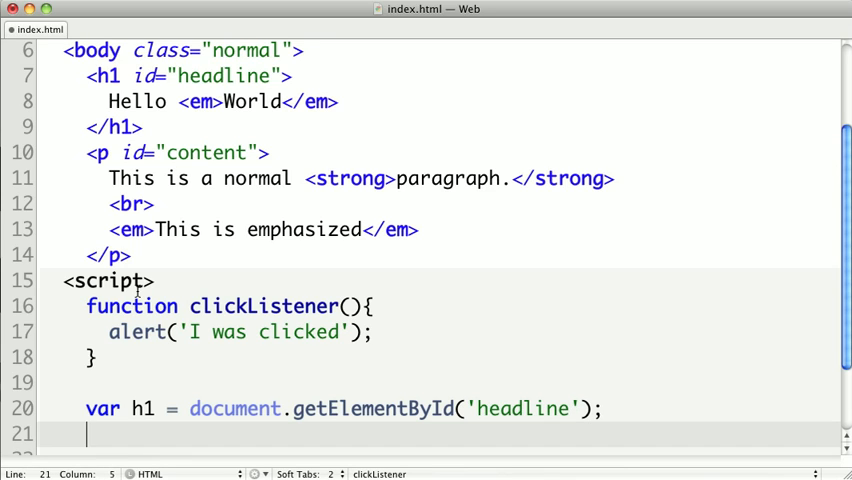
- Add h1.onclick = clickListener; and scroll down to review the script
type("h1")
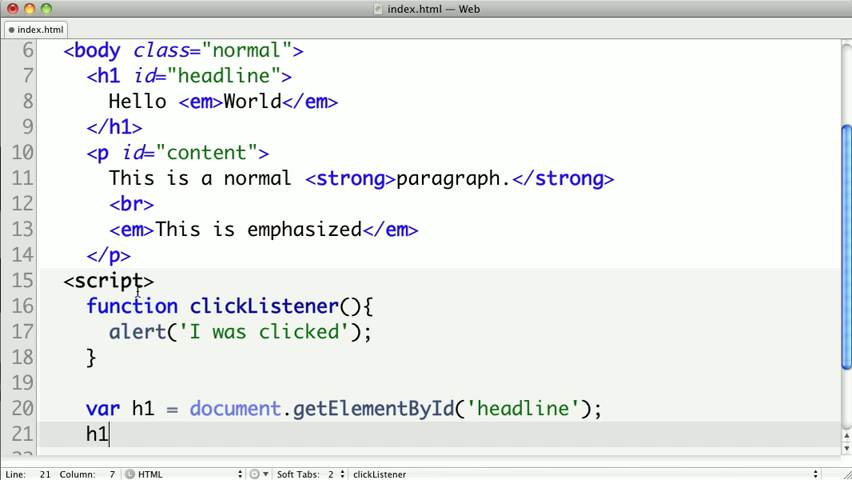
type(".o")
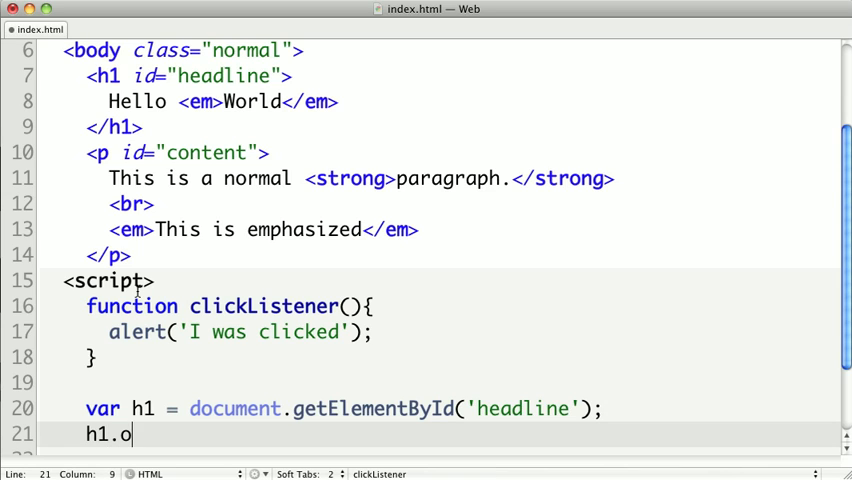
type("nclick")
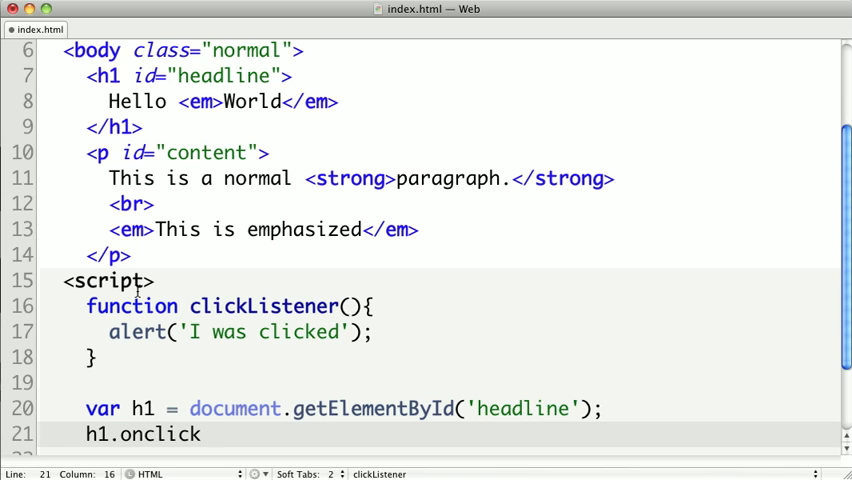
type("=")
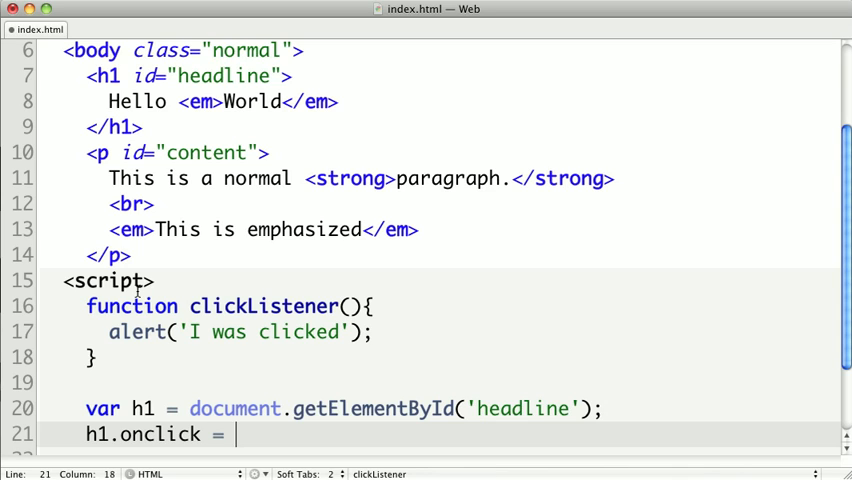
type("clicked")
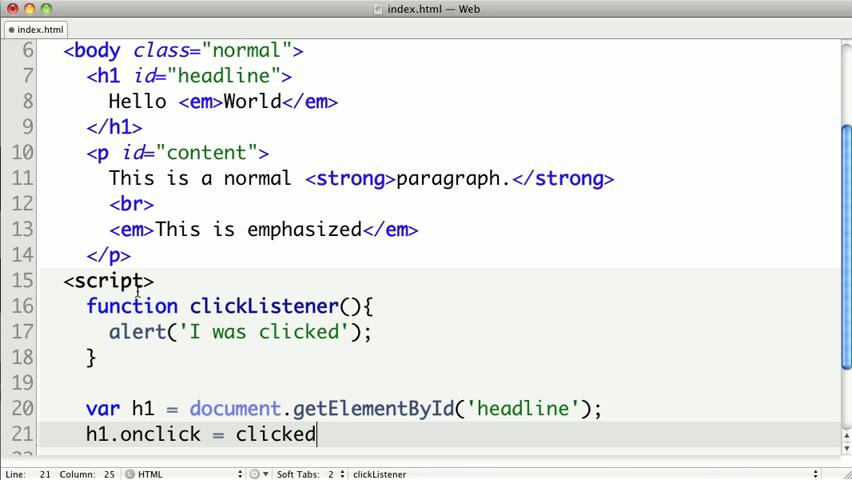
type("Listener")
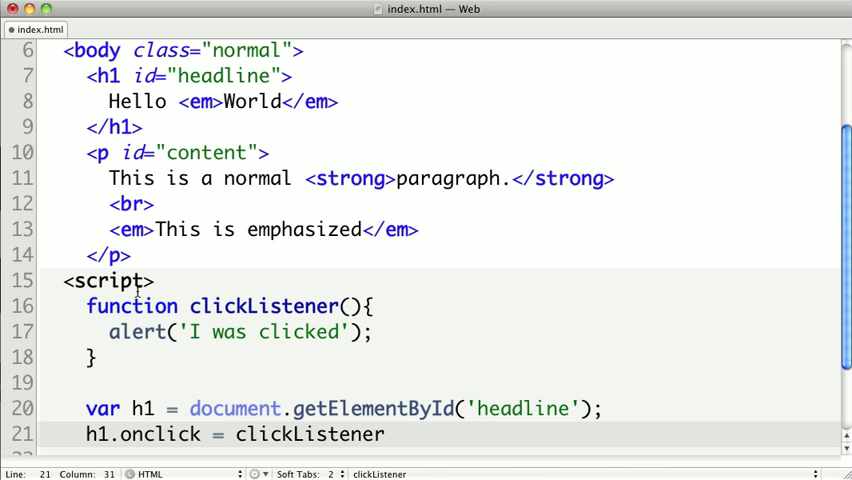
type(";")
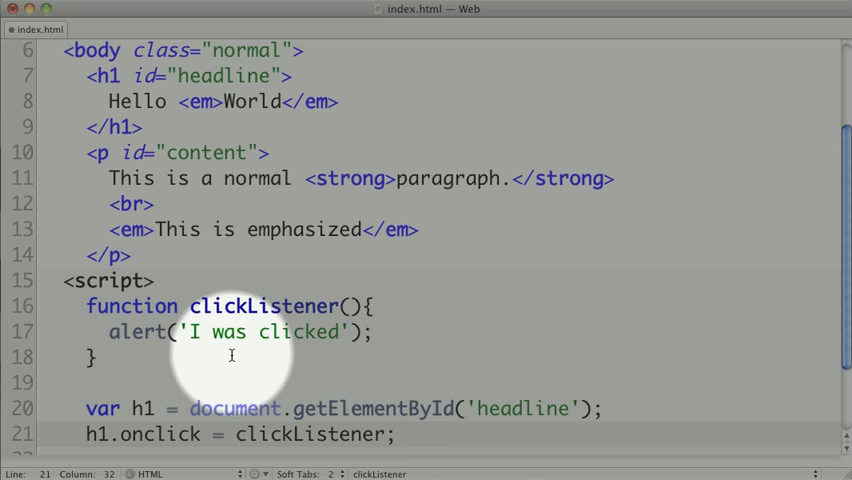
mouse_move(163, 434)
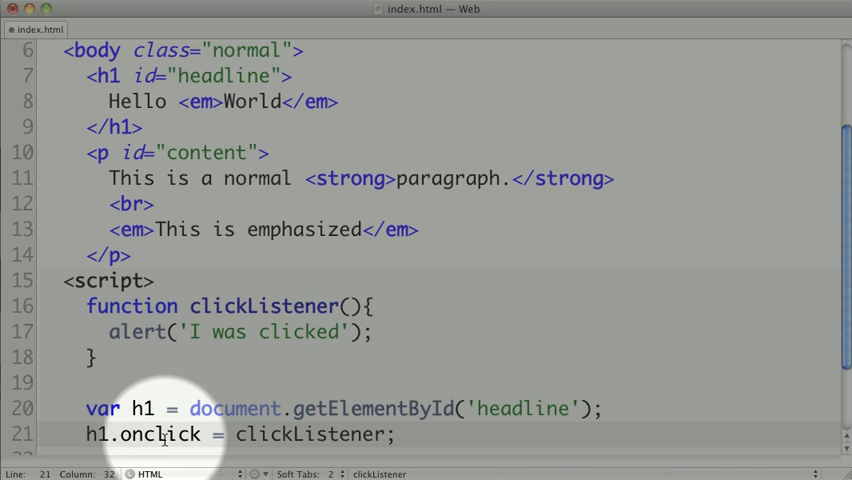
scroll("down", 3)
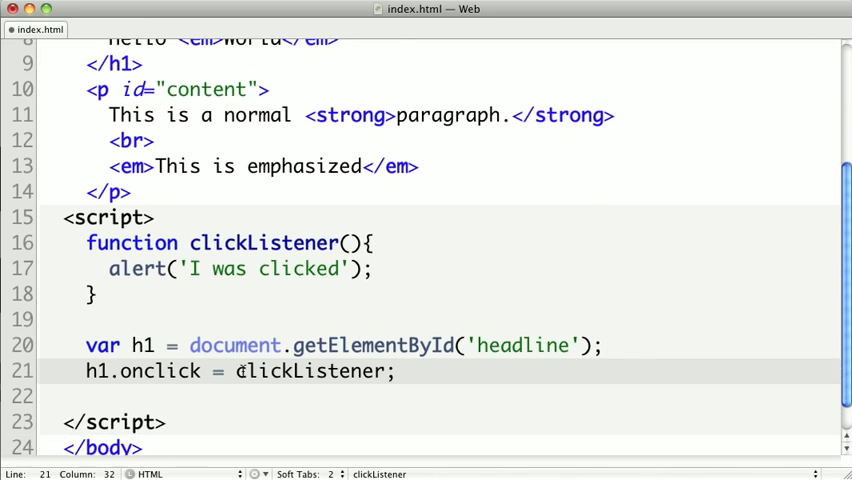
scroll("down", 3)
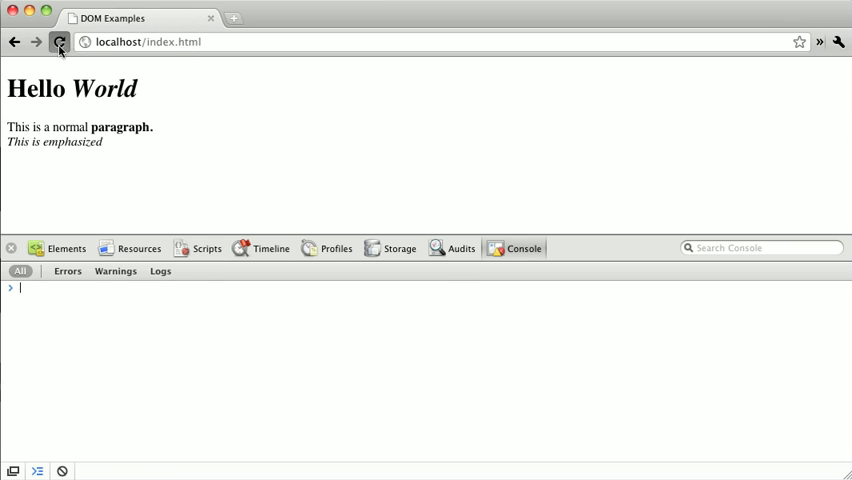
- Reload index.html in Chrome, click the headline, and dismiss the 'I was clicked' alerts
left_click(59, 41)
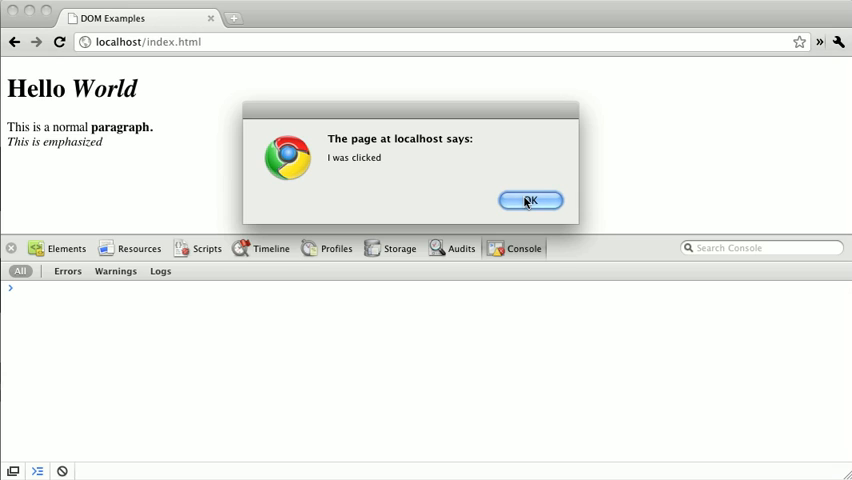
left_click(530, 201)
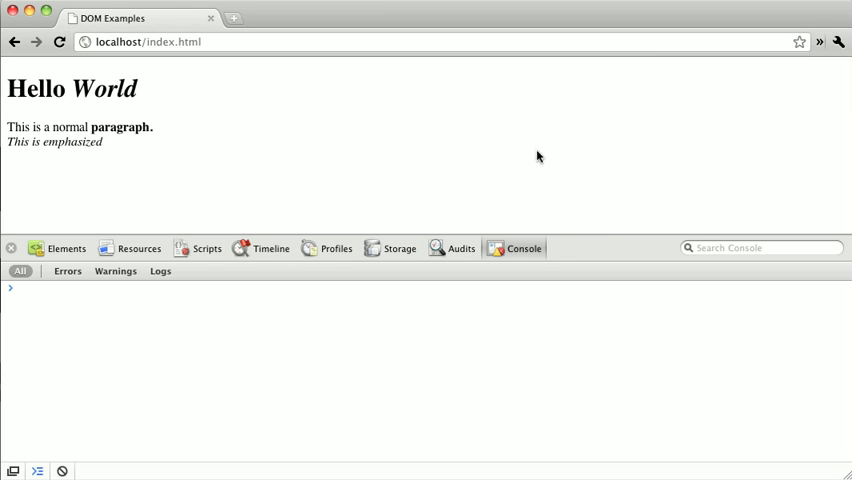
mouse_move(284, 189)
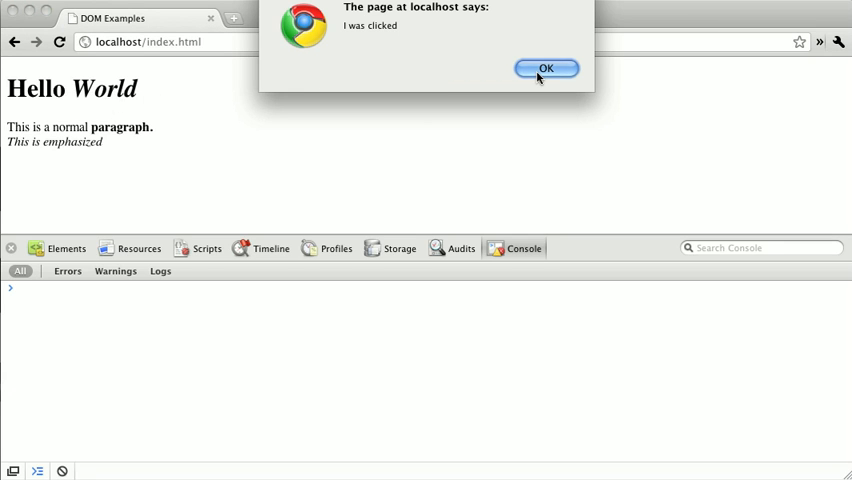
left_click(546, 68)
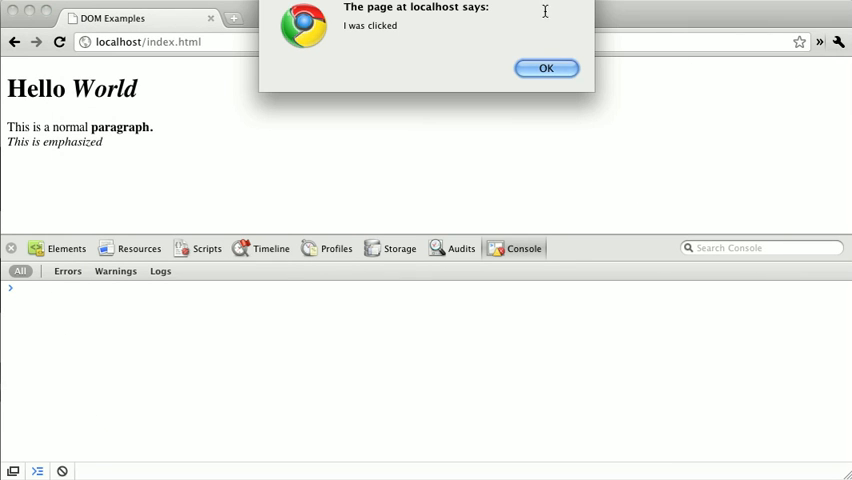
left_click(546, 68)
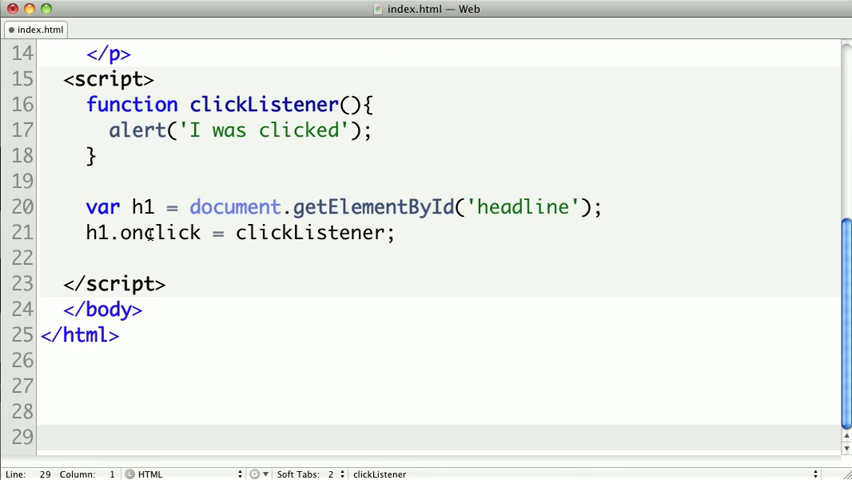
- Replace the onclick assignment on line 21 with addEventListener('click', clickListener)
double_click(158, 232)
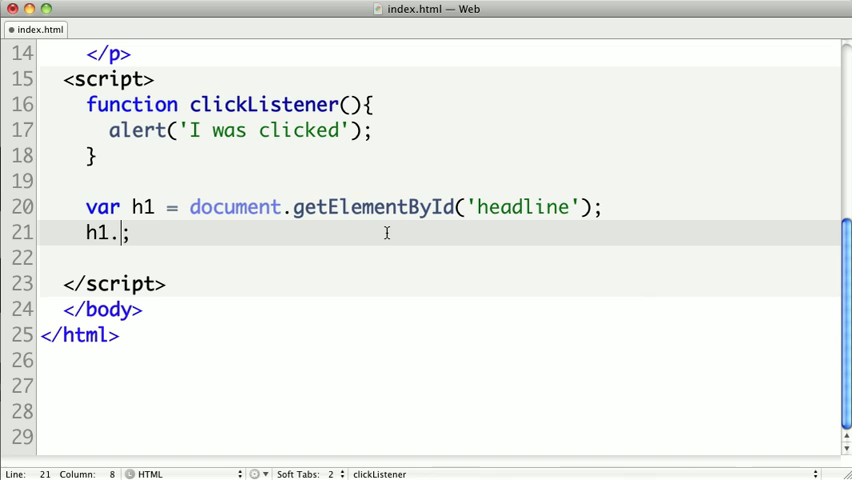
type("addE")
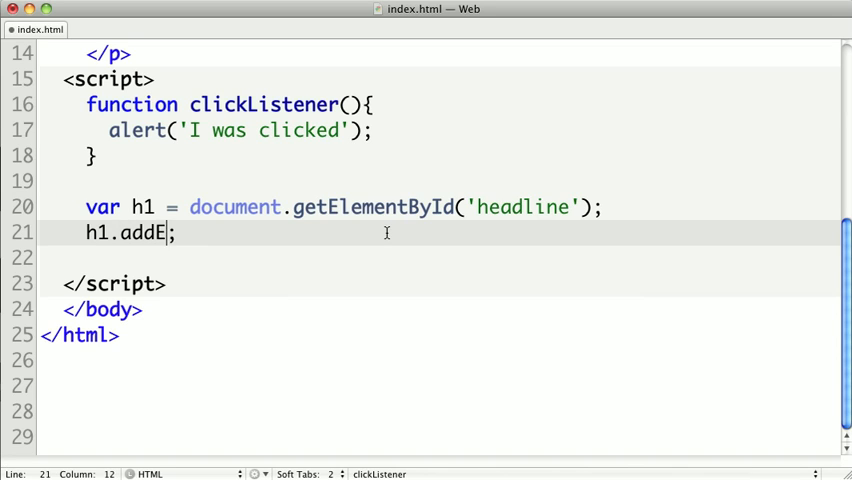
type("ventListene")
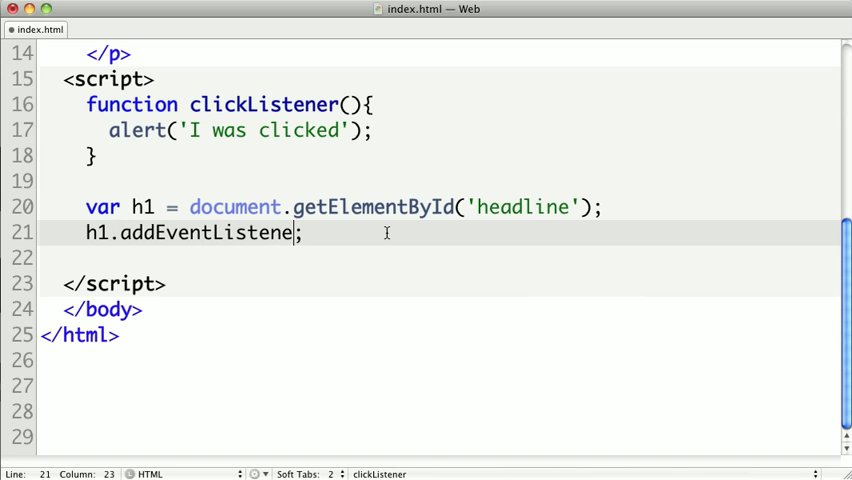
type("('')")
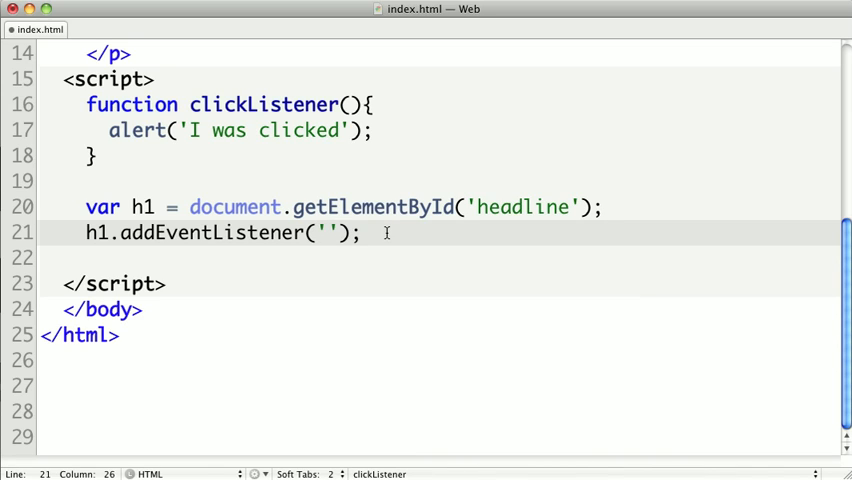
type("click")
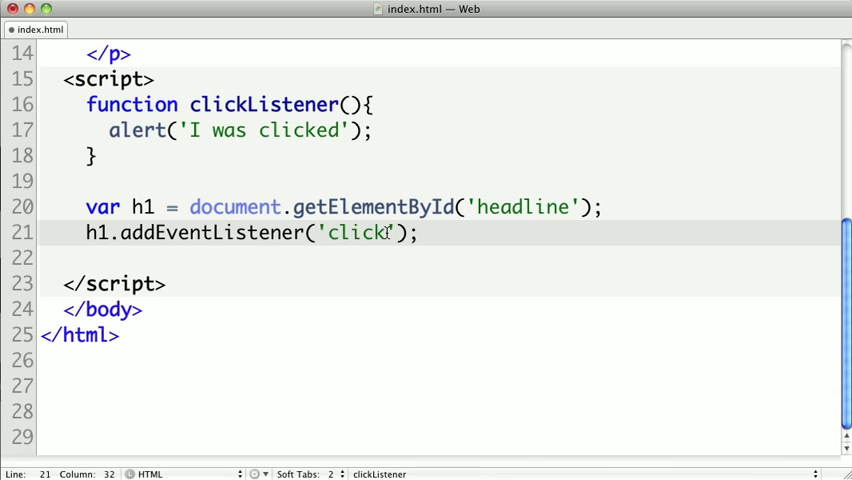
type(", click")
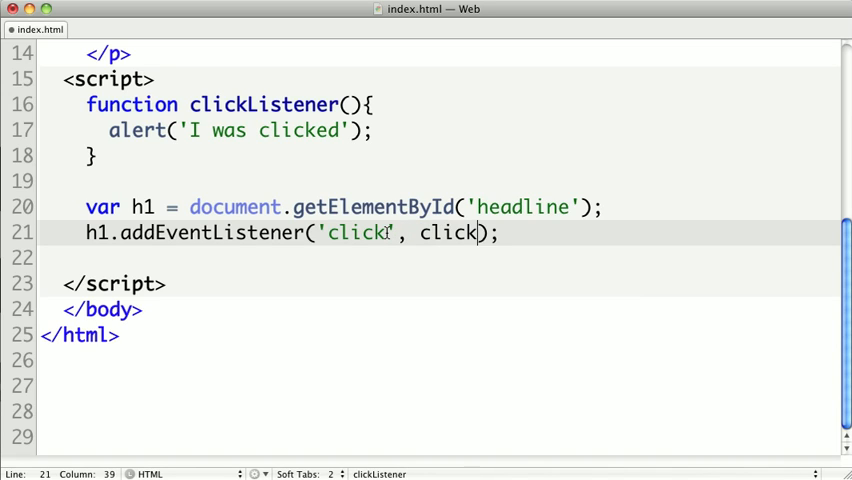
type("Listener")
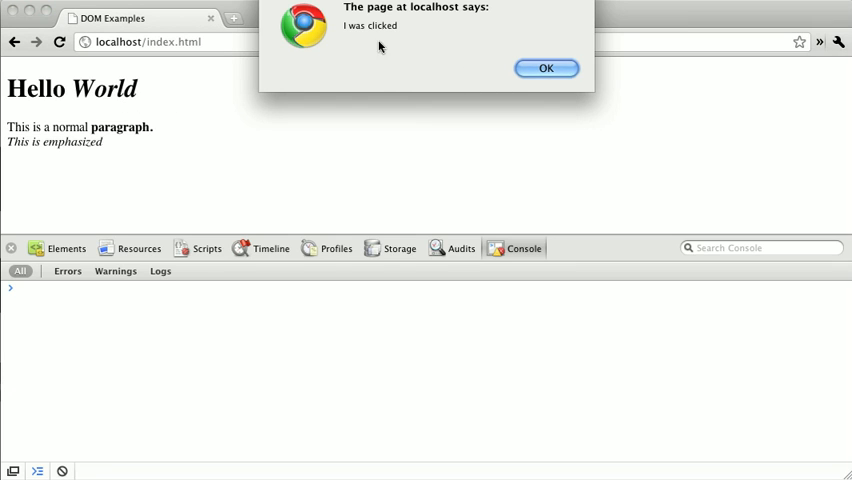
- Dismiss the 'I was clicked' alert from the reloaded page's headline
left_click(546, 68)
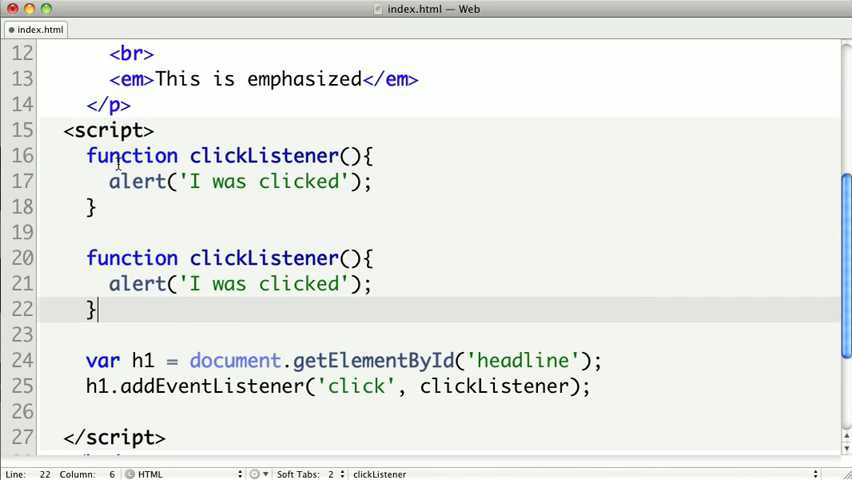
- Rename the duplicate to clickListener2 alerting 'I was clicked, #2' and add another addEventListener line
type("2")
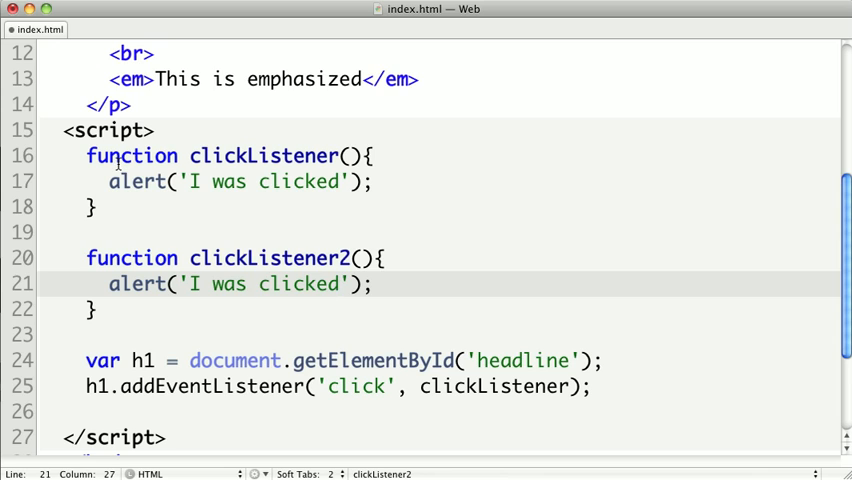
type(", #2")
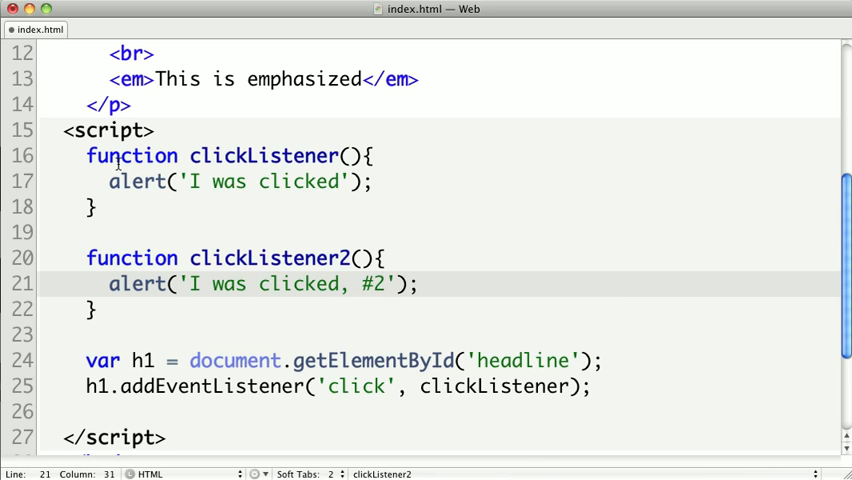
scroll("down", 3)
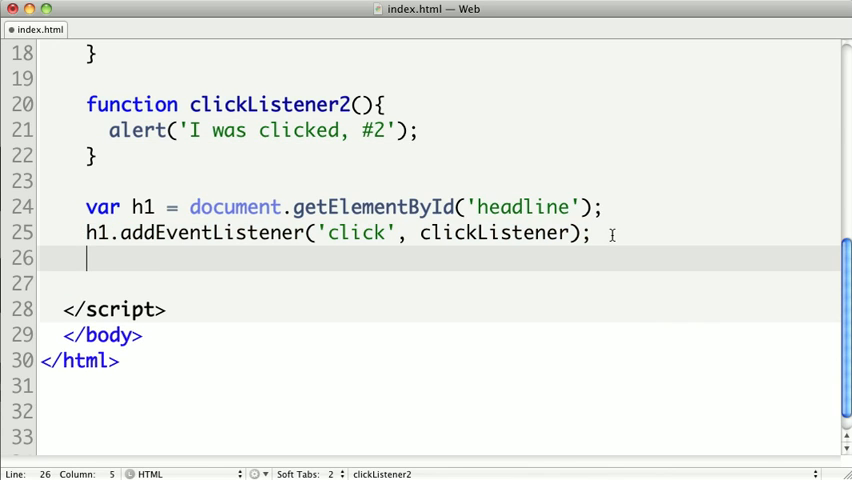
type("h1.addEventListener('click', clickListener);")
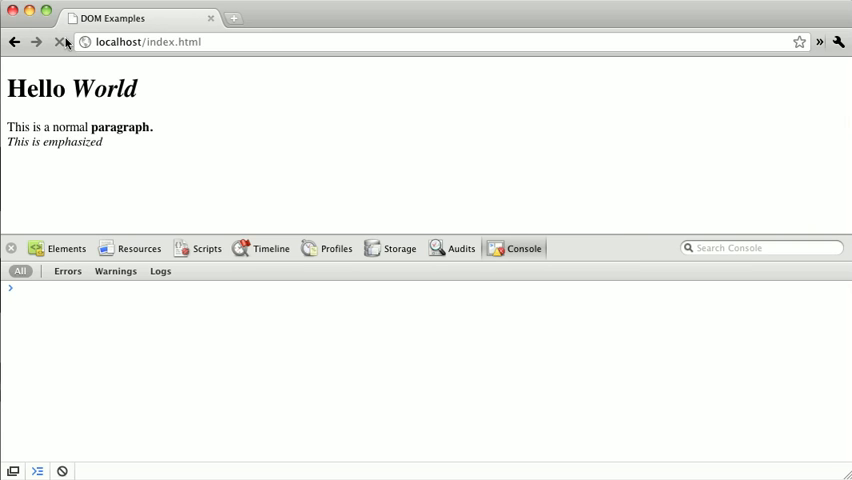
- Click the reloaded headline and dismiss the 'I was clicked' and 'I was clicked, #2' alerts
left_click(114, 89)
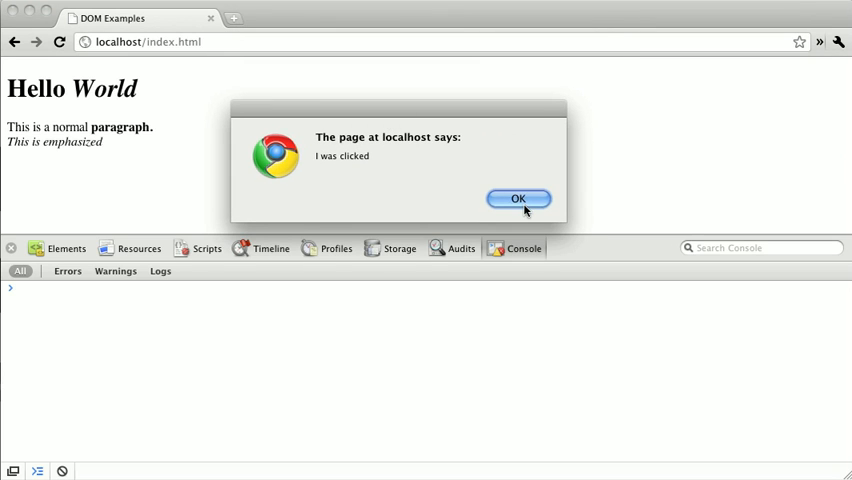
left_click(518, 198)
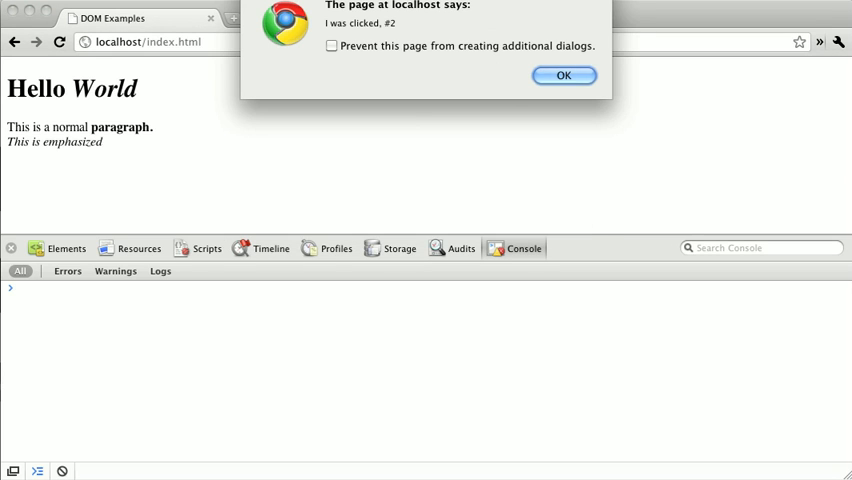
left_click(564, 75)
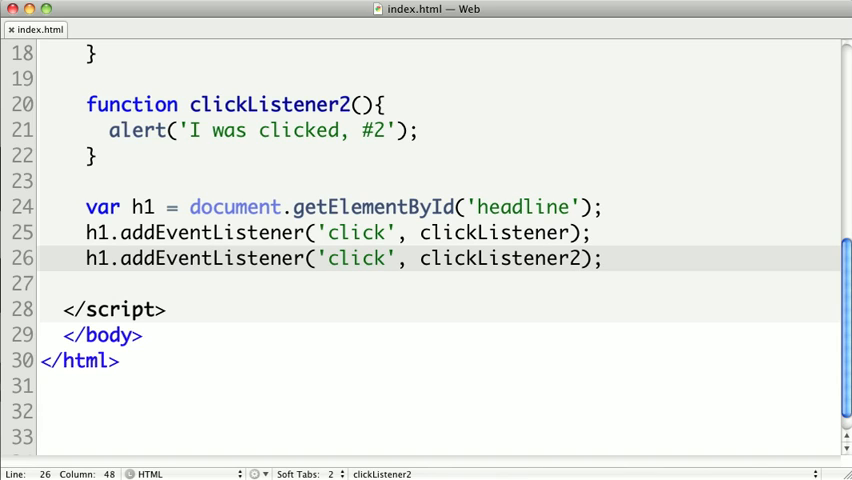
- Delete clickListener2 and its second addEventListener registration
left_click(580, 258)
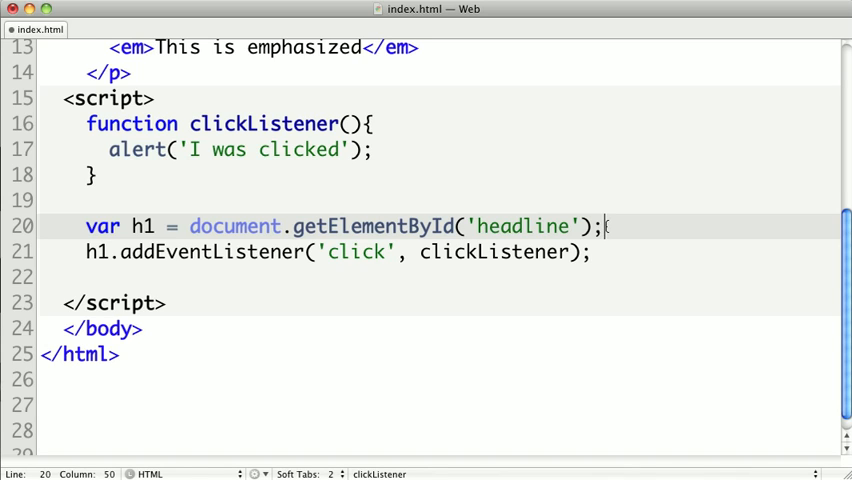
- Wrap the addEventListener call in if(h1.addEventListener){ … }
type("if(h1.")
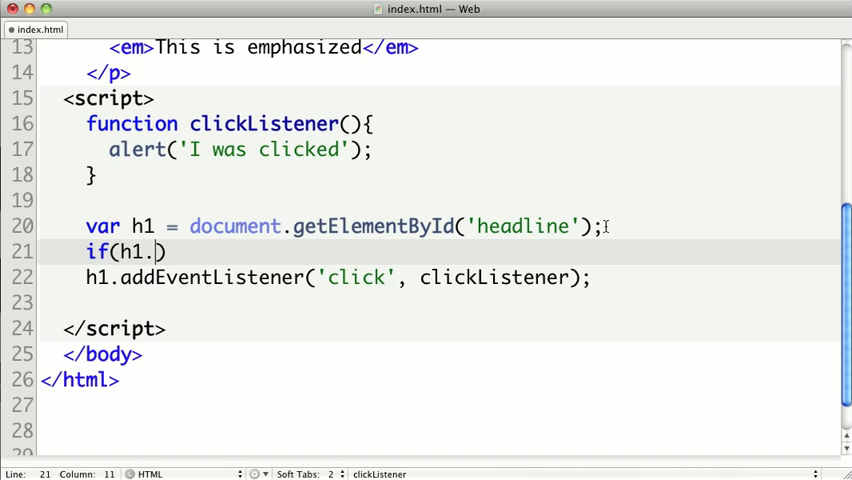
type("add")
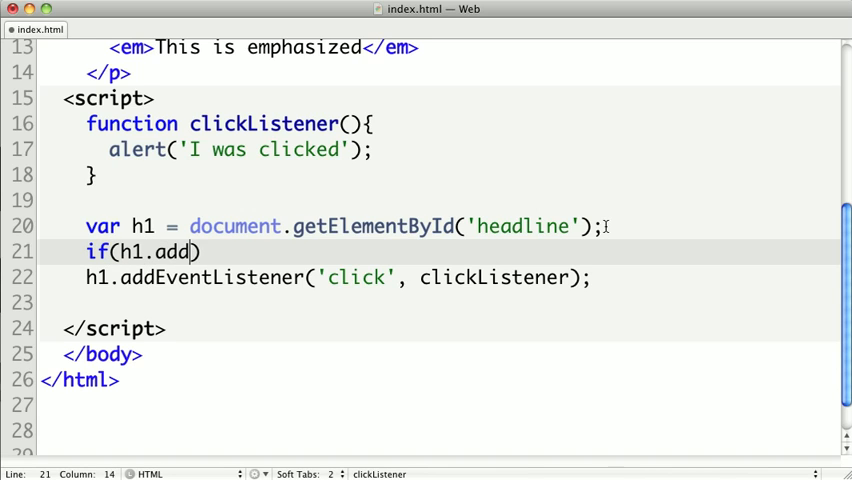
type("EventListener")
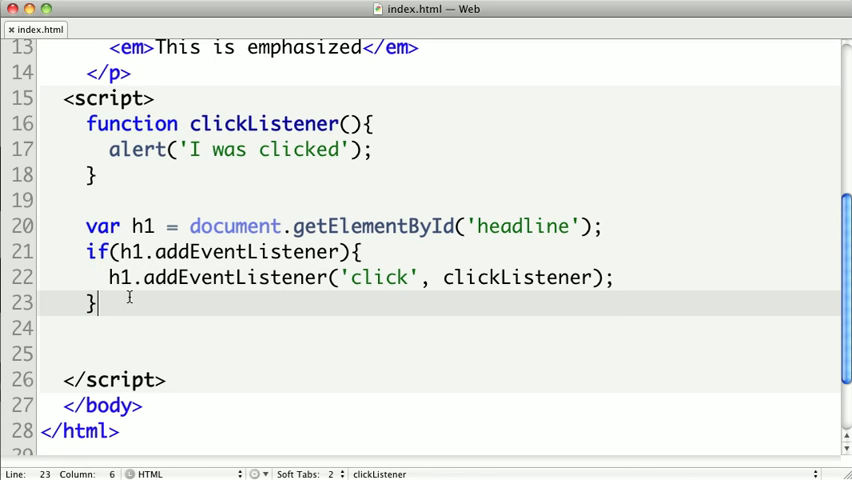
- Add an else if(h1.attachEvent) branch calling h1.attachEvent('onclick', clickListener)
type("else if()")
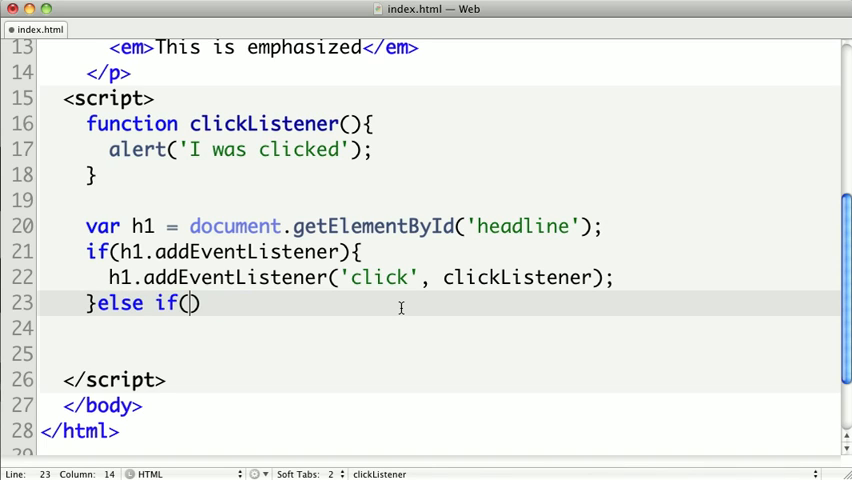
type("h1.attach")
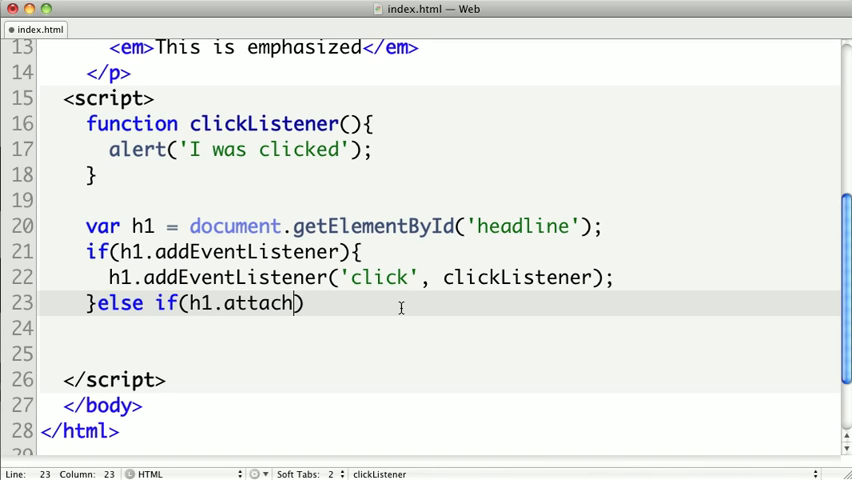
type("Event){}")
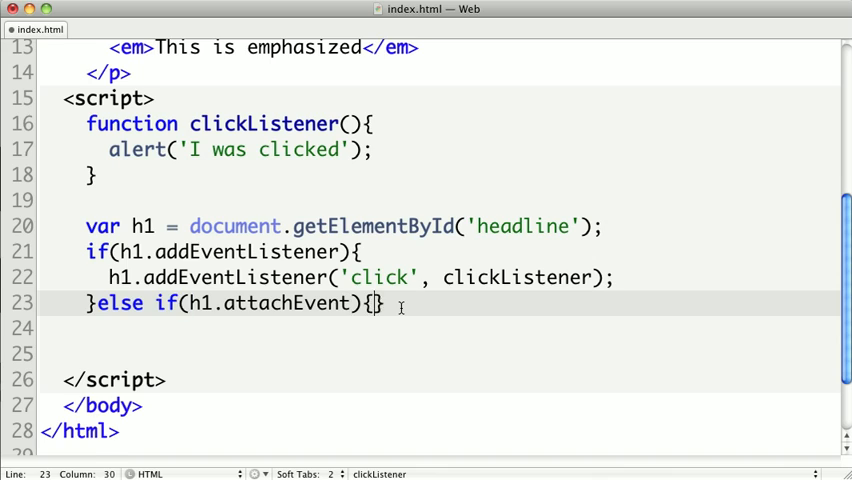
type("h1")
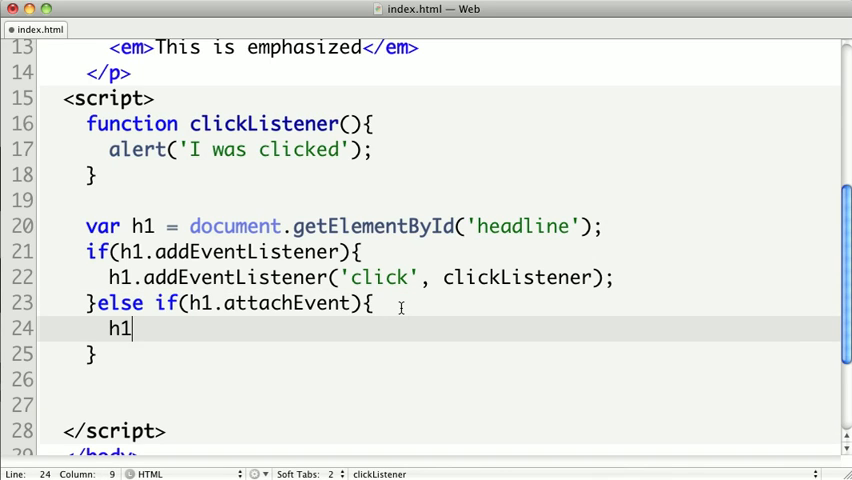
type(".attachEvent")
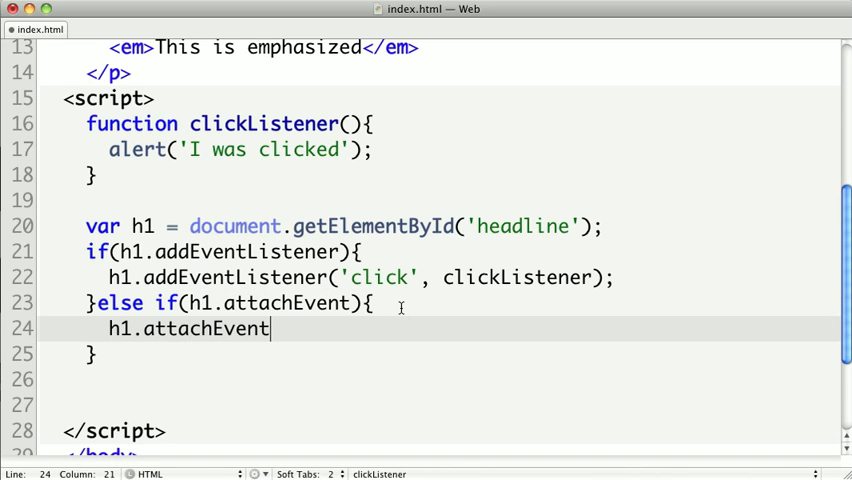
type("('on')")
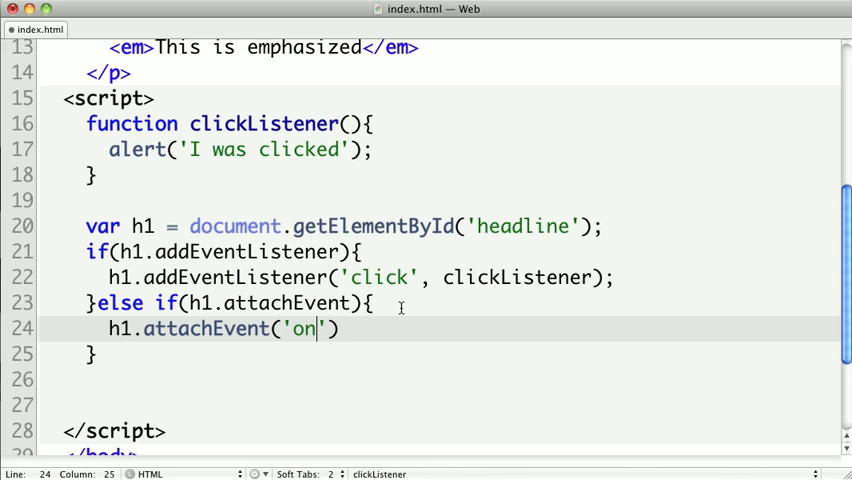
type("click', clickListener")
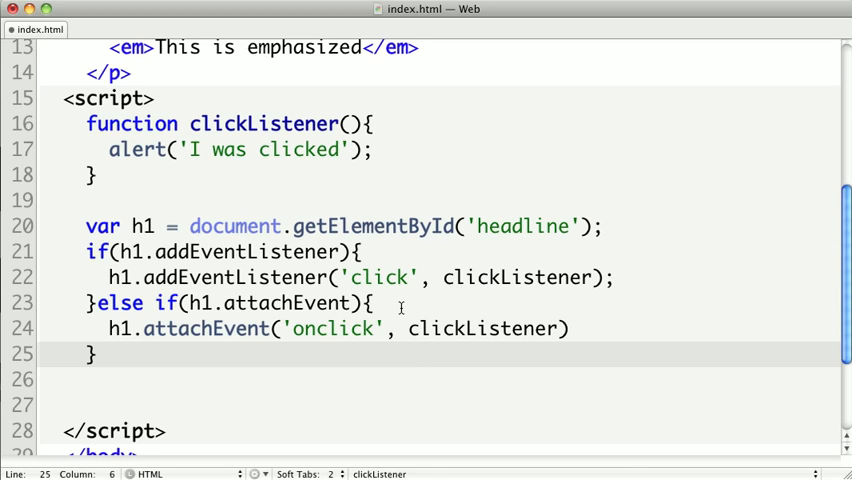
- Add a final else branch assigning h1.onclick = clickListener;
type("el")
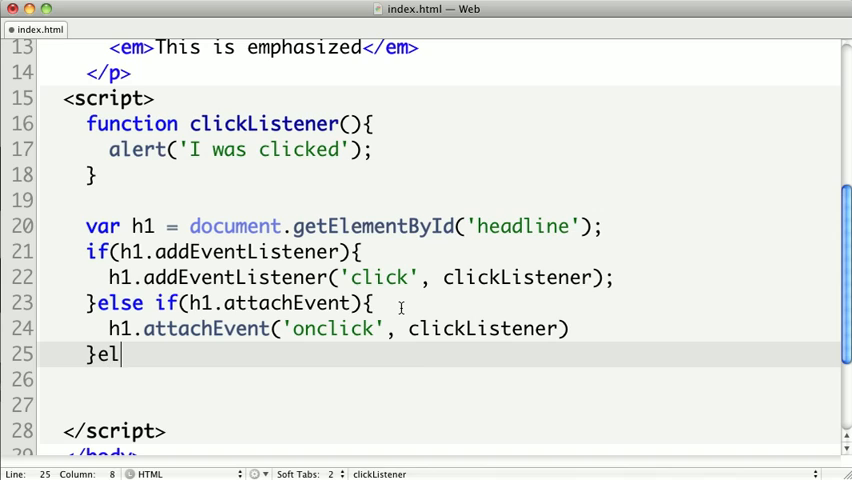
type("se {")
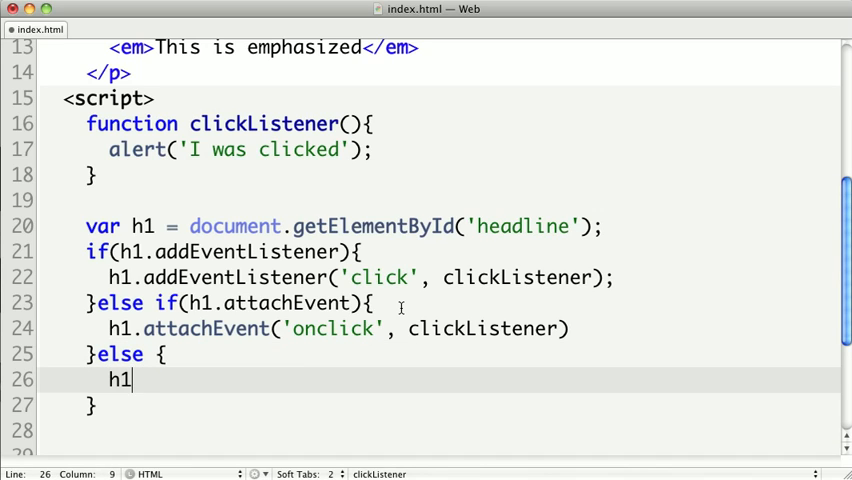
type(".on")
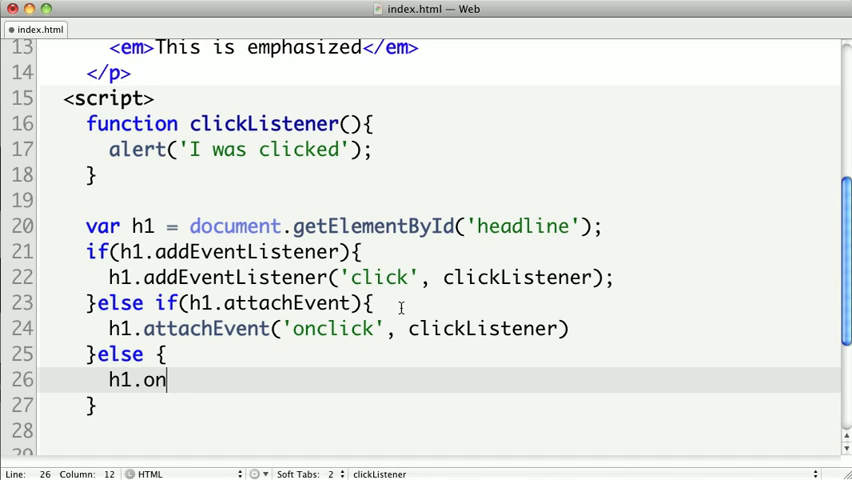
type("click = cl")
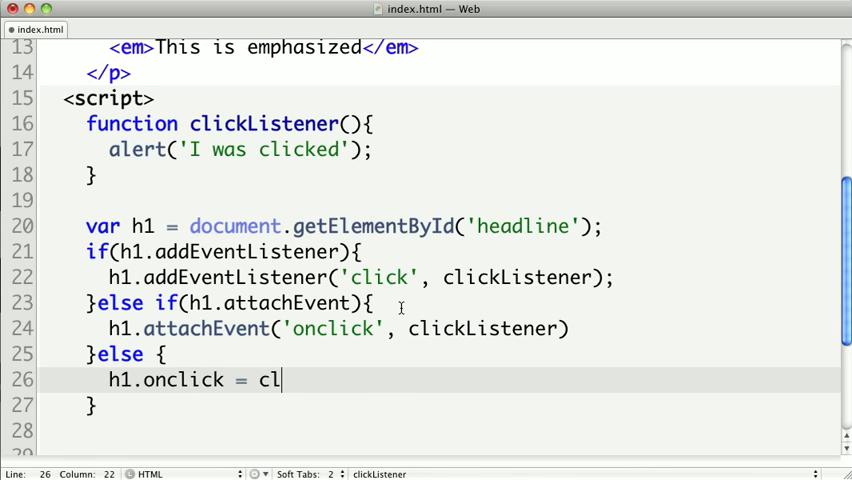
type("ickListener;")
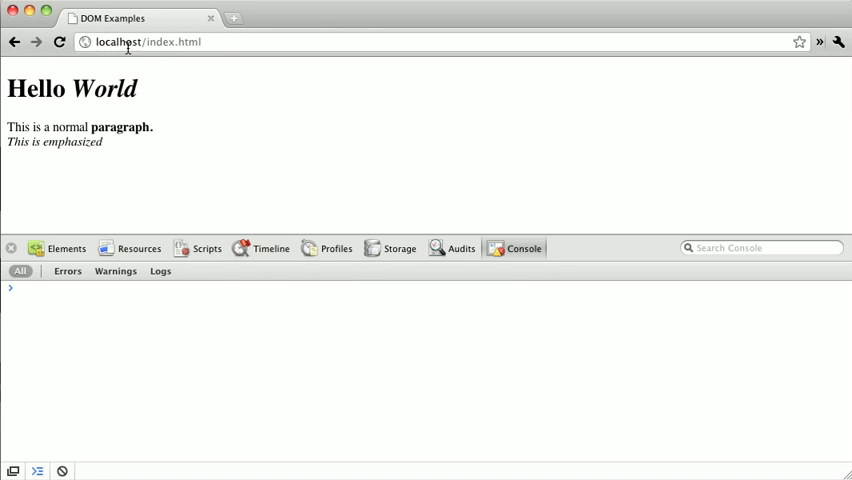
mouse_move(65, 90)
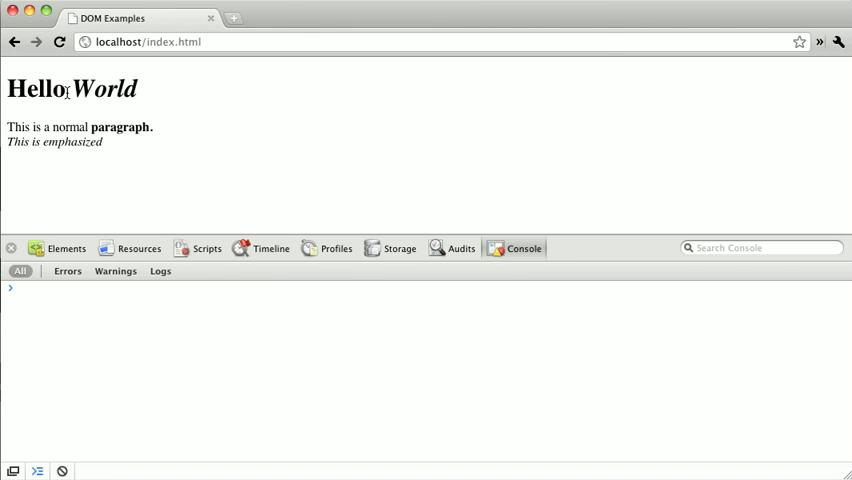
- Click the Hello World headline in Chrome to test the click listener
left_click(35, 89)
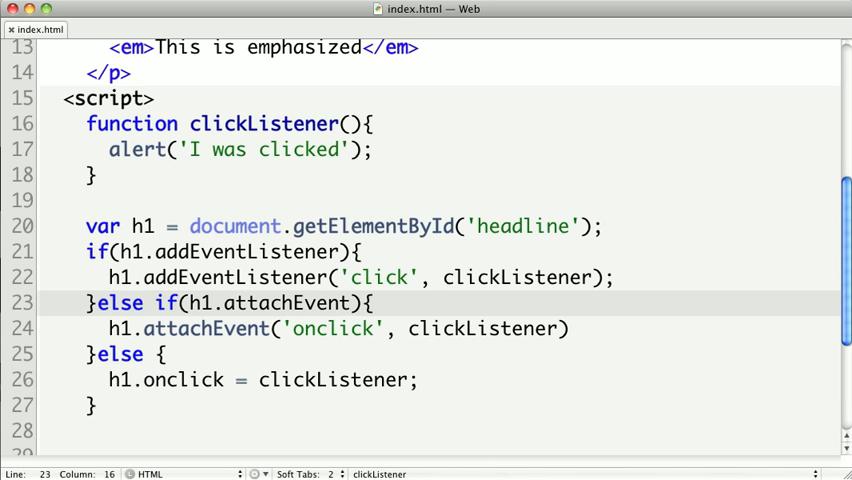
mouse_move(140, 208)
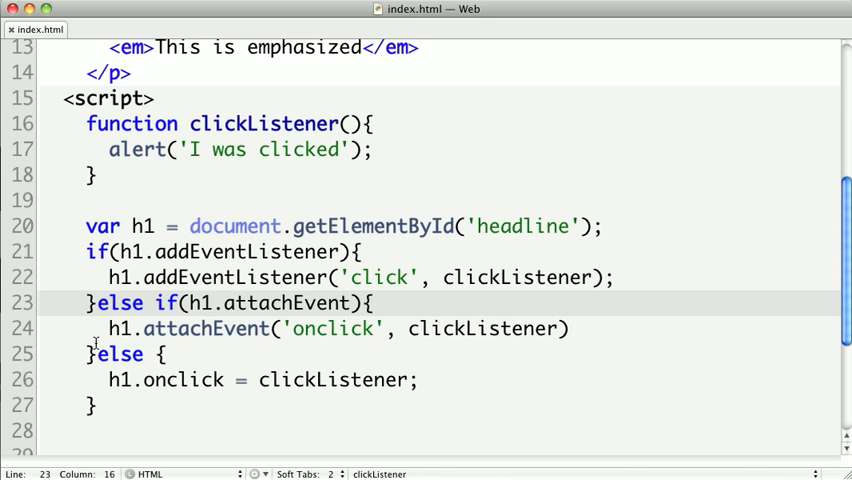
mouse_move(100, 403)
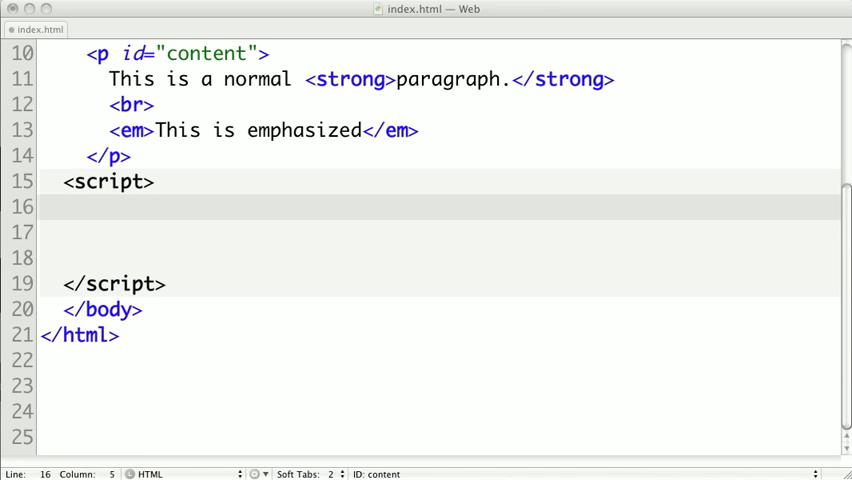
mouse_move(105, 225)
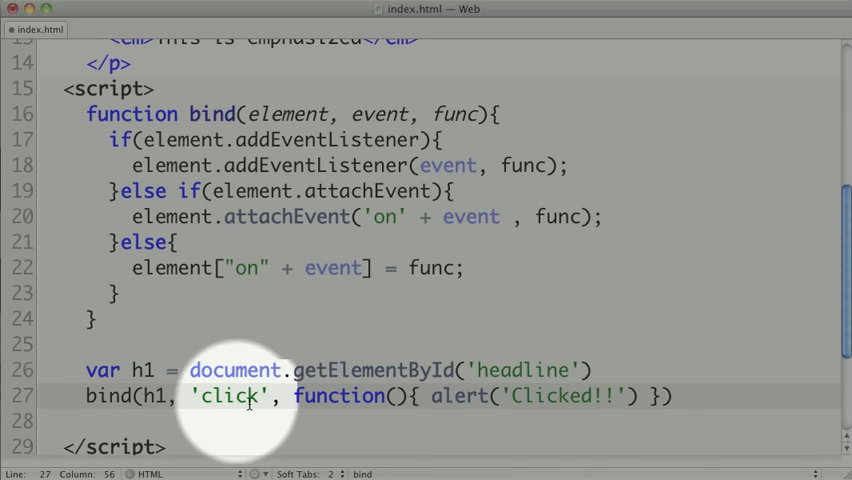
mouse_move(420, 410)
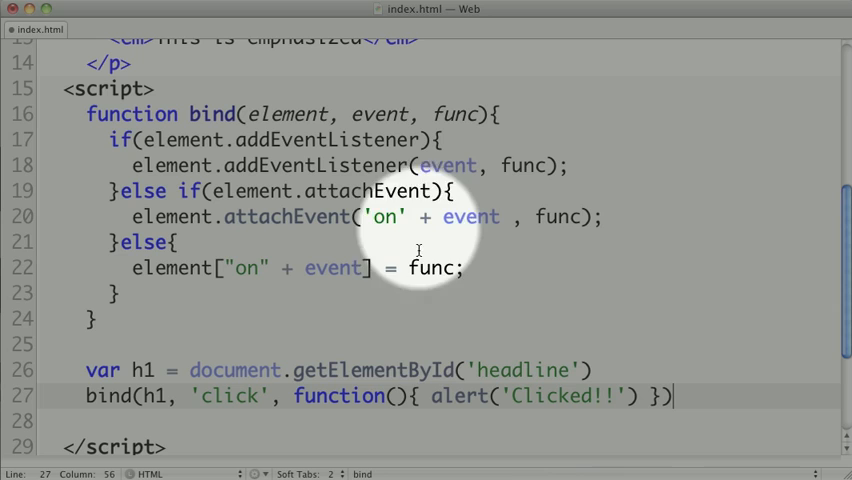
mouse_move(350, 395)
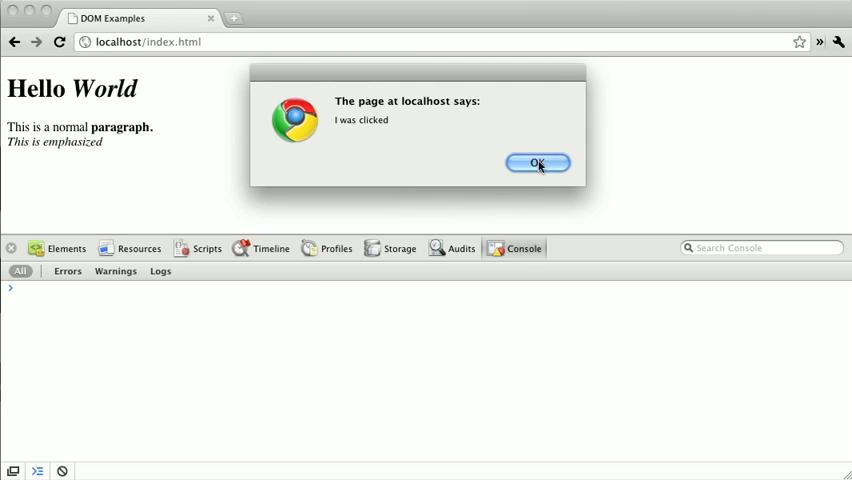
- Dismiss the 'I was clicked' alert in Chrome
left_click(537, 163)
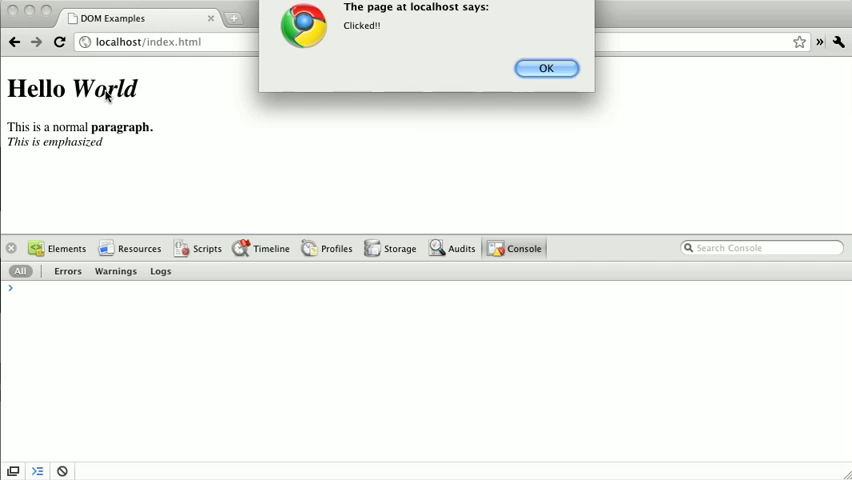